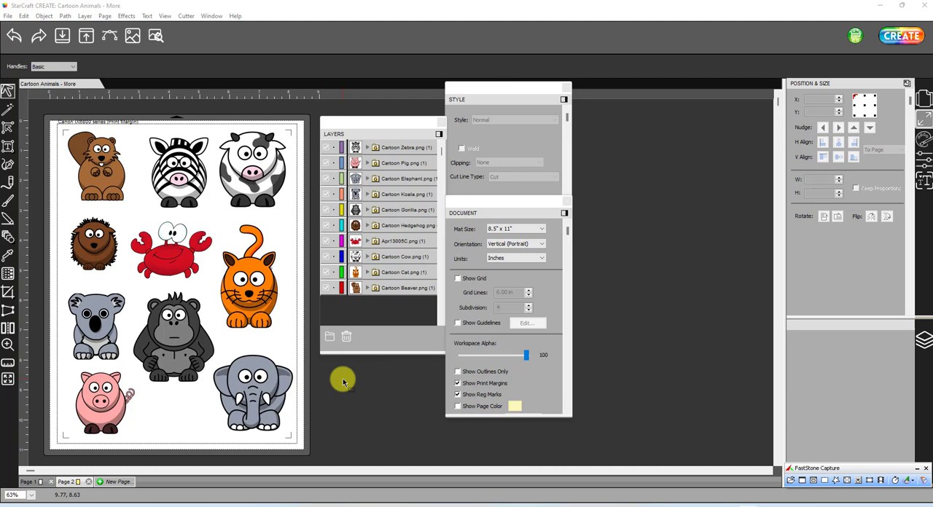
Select the gorilla and beaver images, then switch off Show Page Color for a white page
click(251, 277)
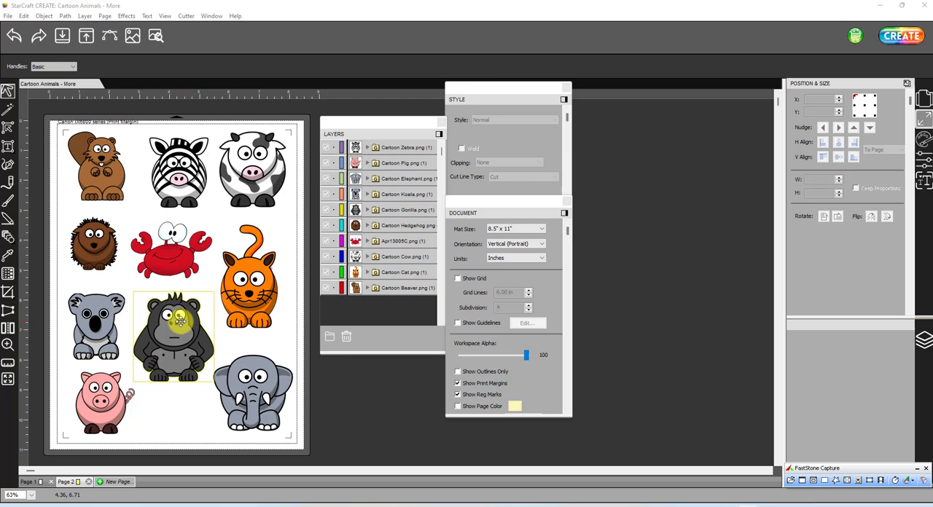
click(96, 166)
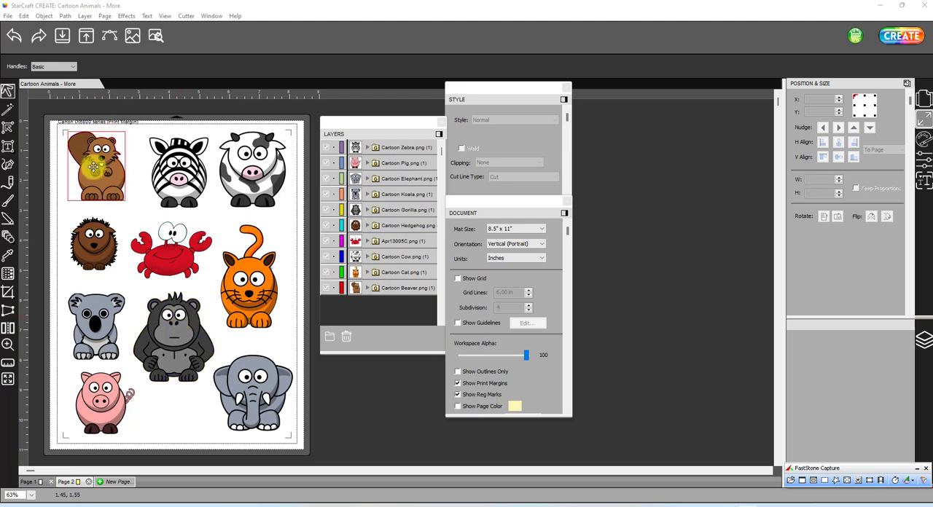
click(250, 275)
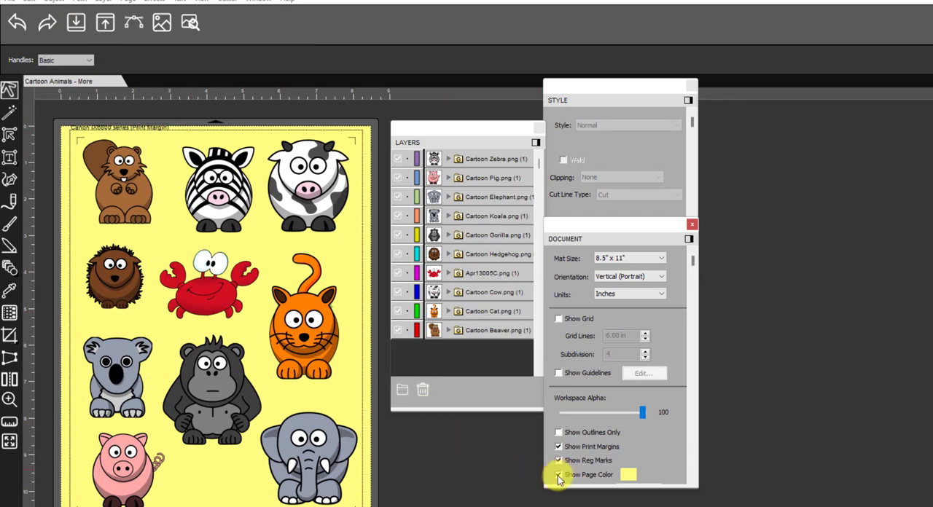
click(558, 475)
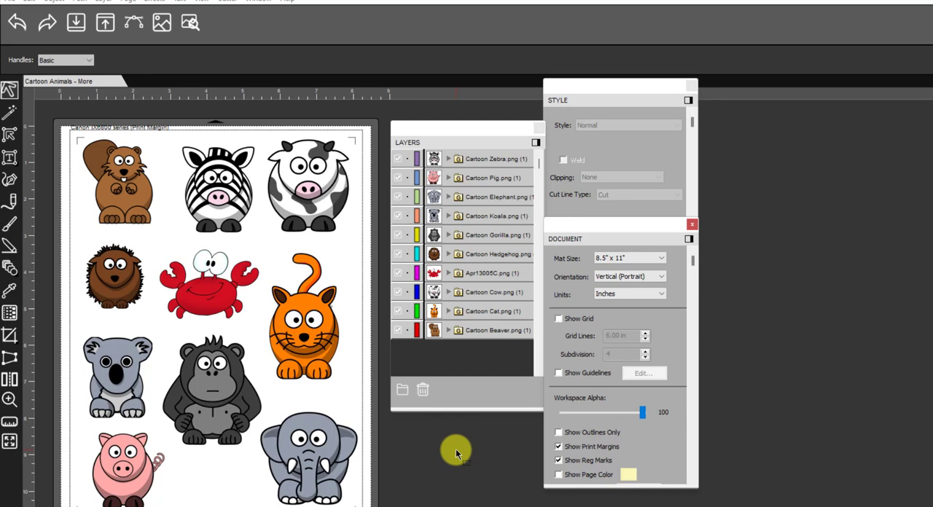
mouse_move(456, 459)
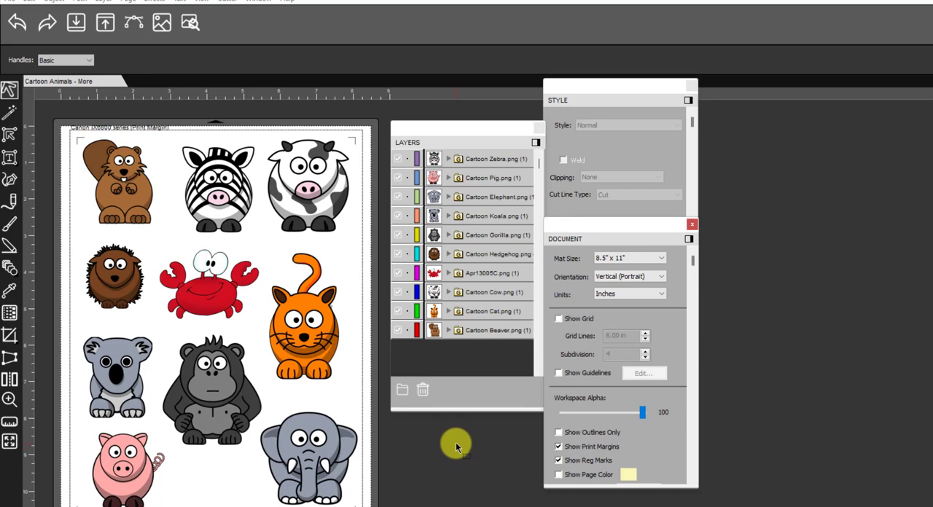
click(300, 312)
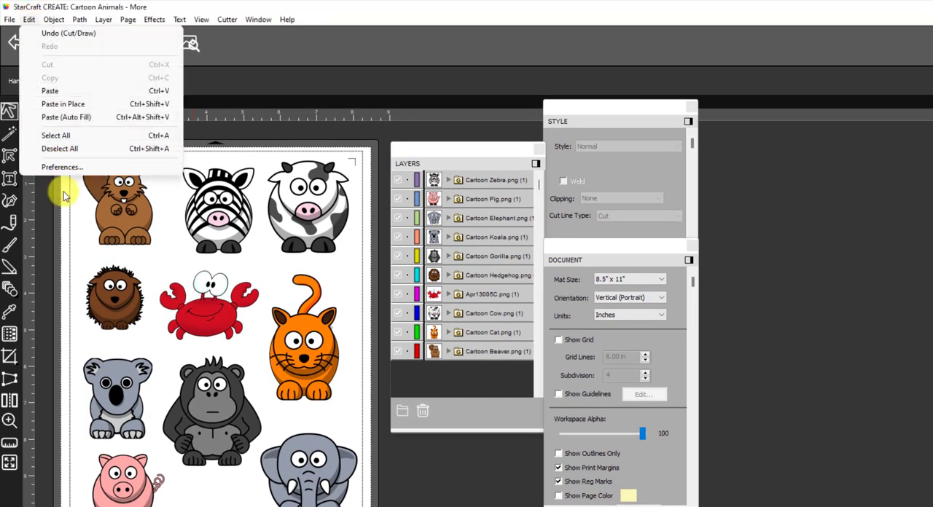
Change the Default Shadow Size preference in the Edit tab to 0.08 in
click(62, 167)
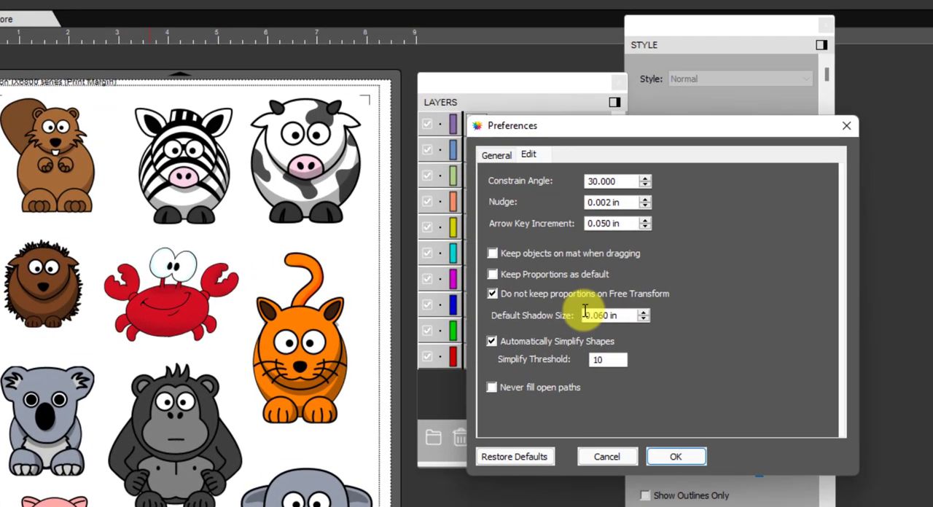
click(623, 316)
text(0.08)
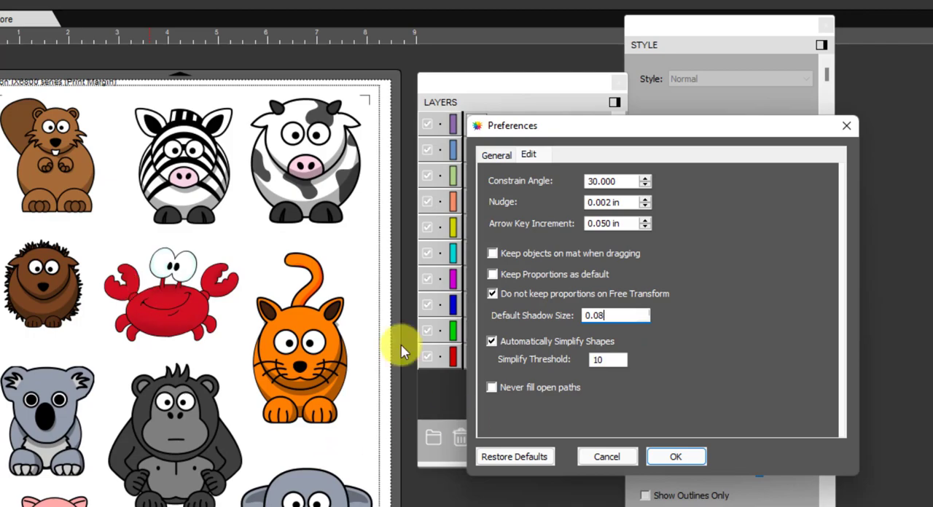
click(676, 456)
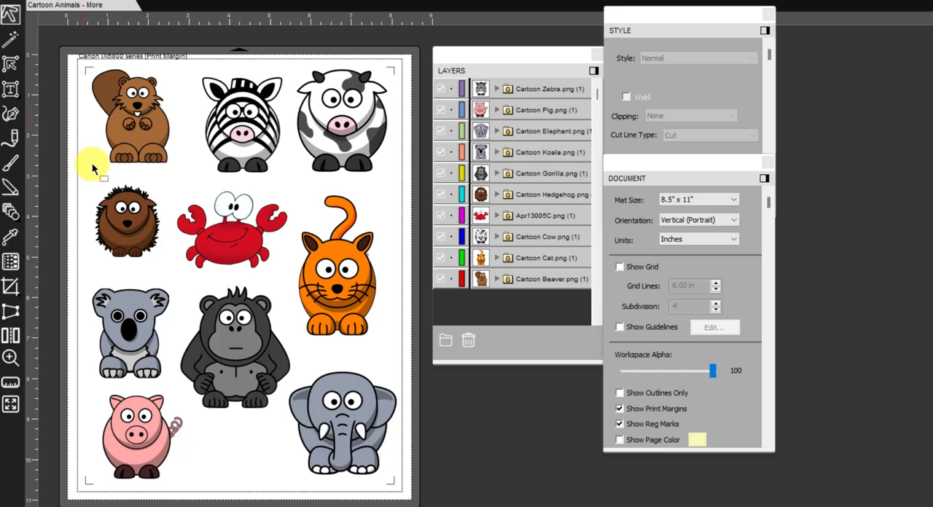
mouse_move(181, 111)
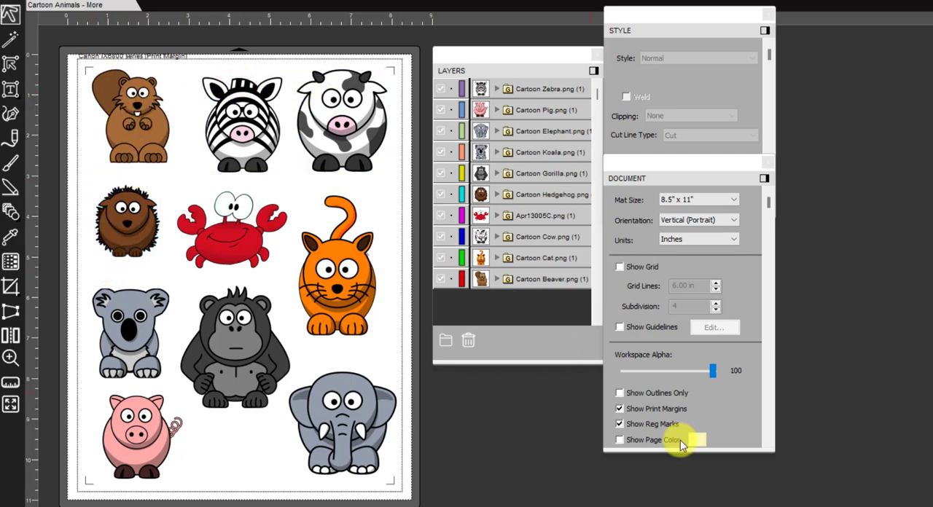
click(619, 423)
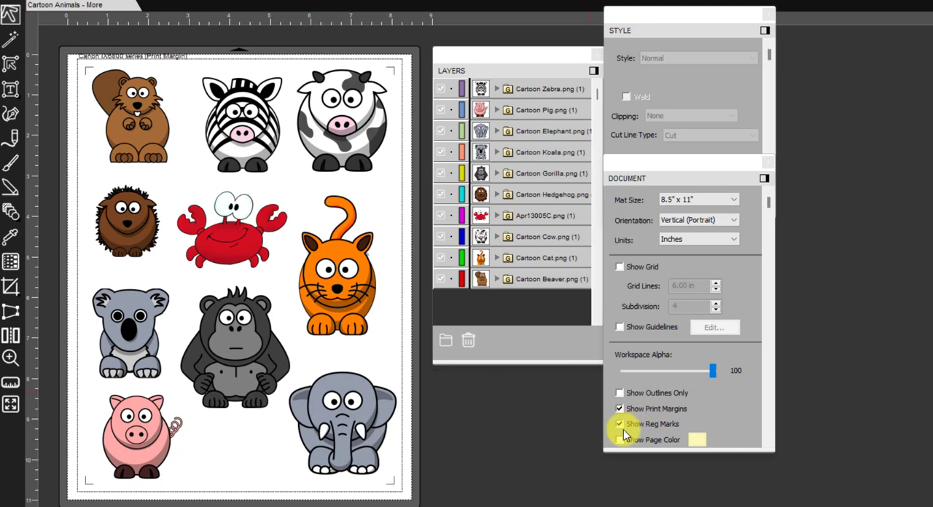
mouse_move(646, 434)
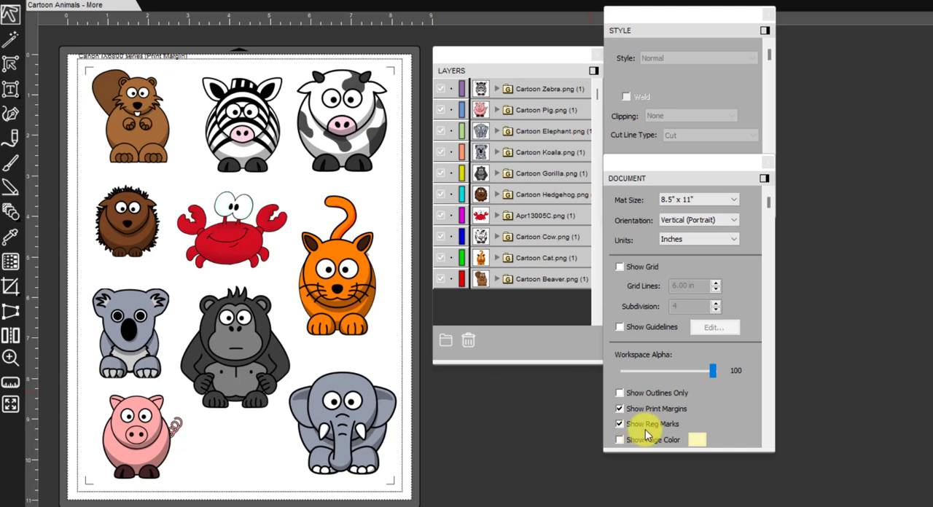
mouse_move(79, 99)
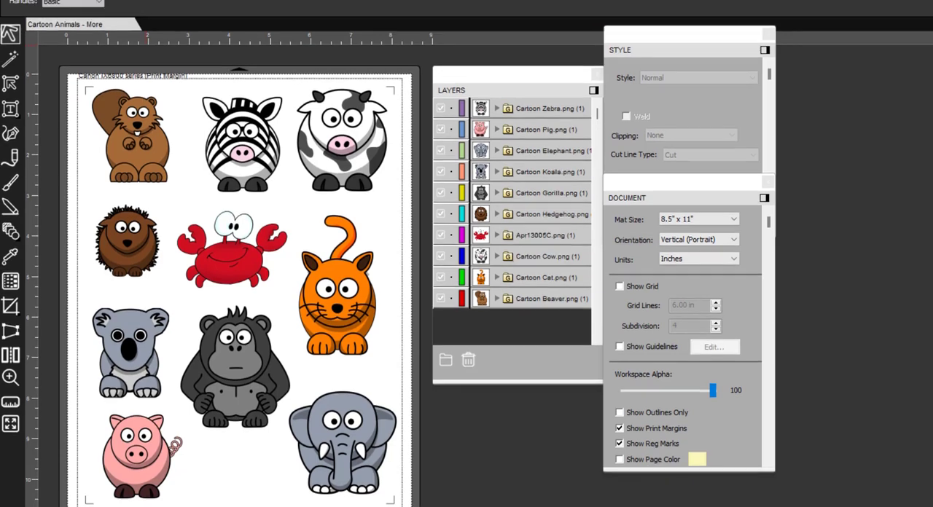
Save Cutter Settings with four 0.5 cm corner marks inset from the print bounds
click(252, 22)
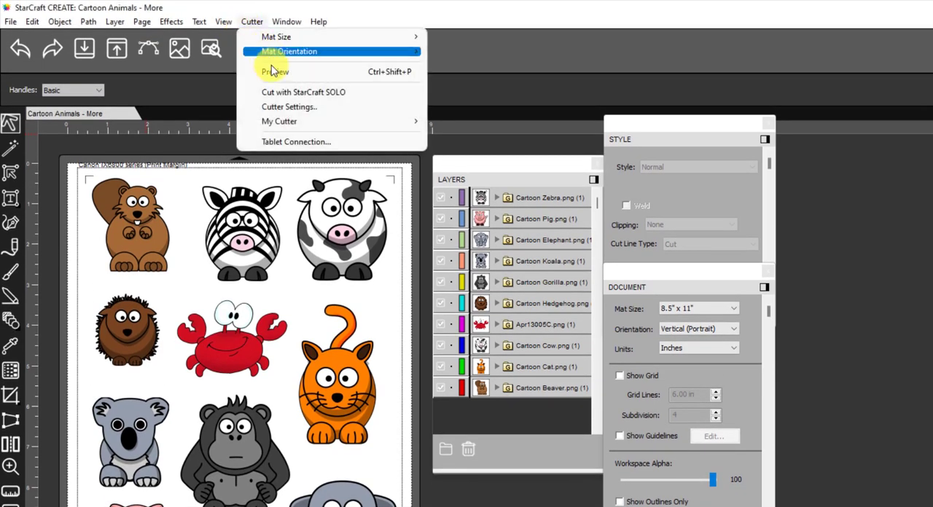
click(289, 107)
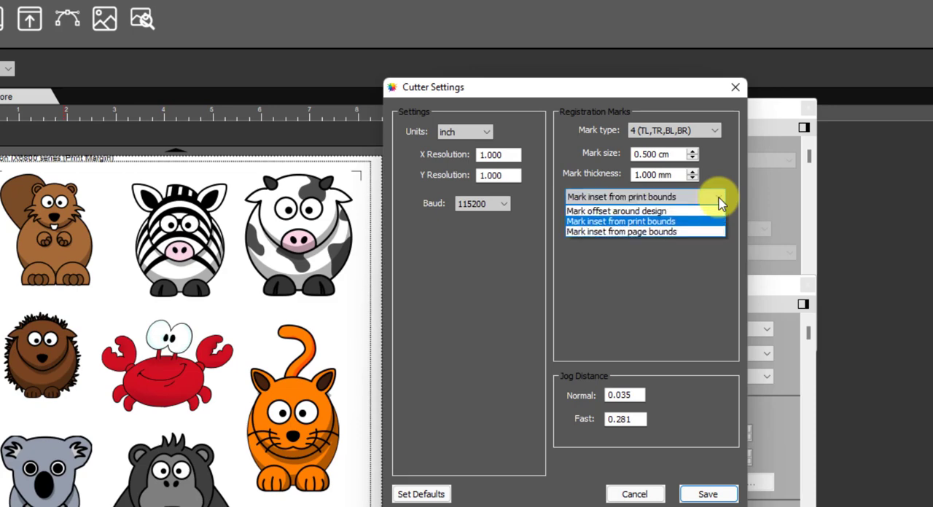
mouse_move(683, 214)
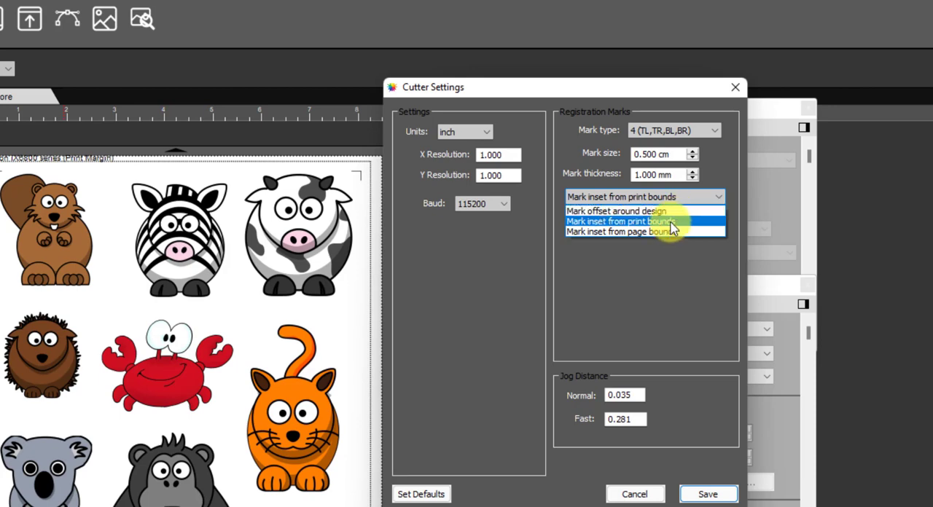
mouse_move(665, 231)
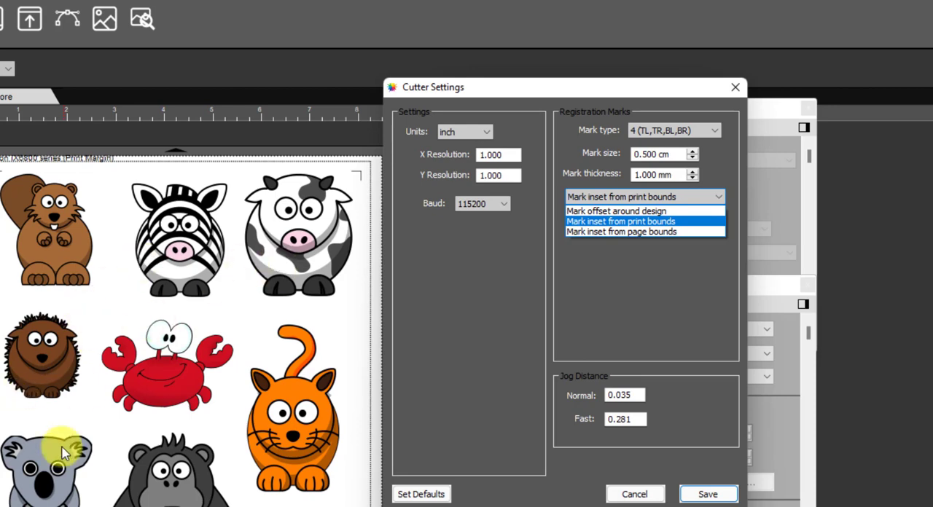
mouse_move(674, 229)
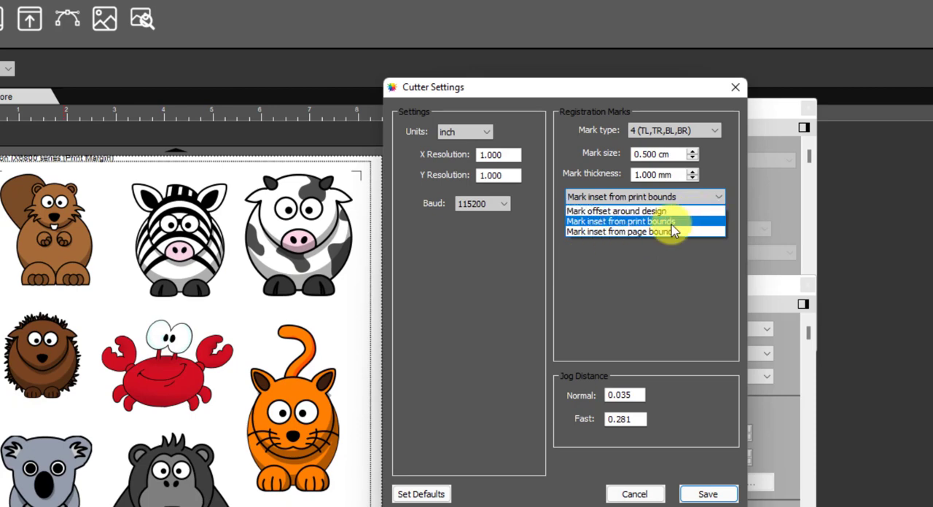
click(642, 221)
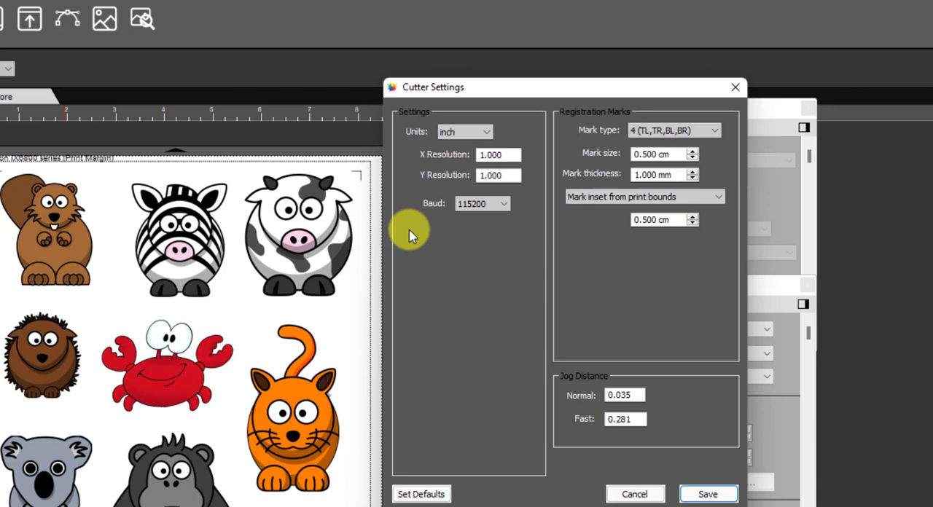
mouse_move(62, 215)
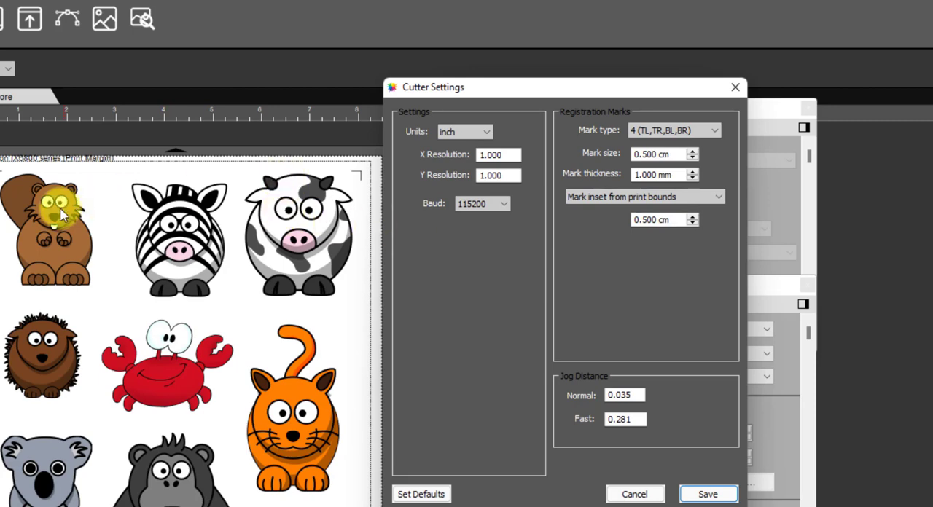
mouse_move(297, 215)
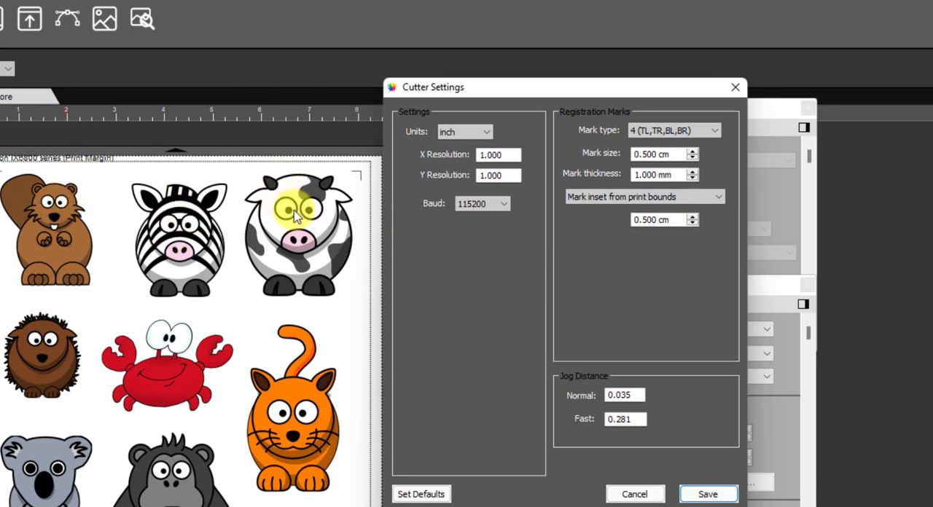
mouse_move(293, 204)
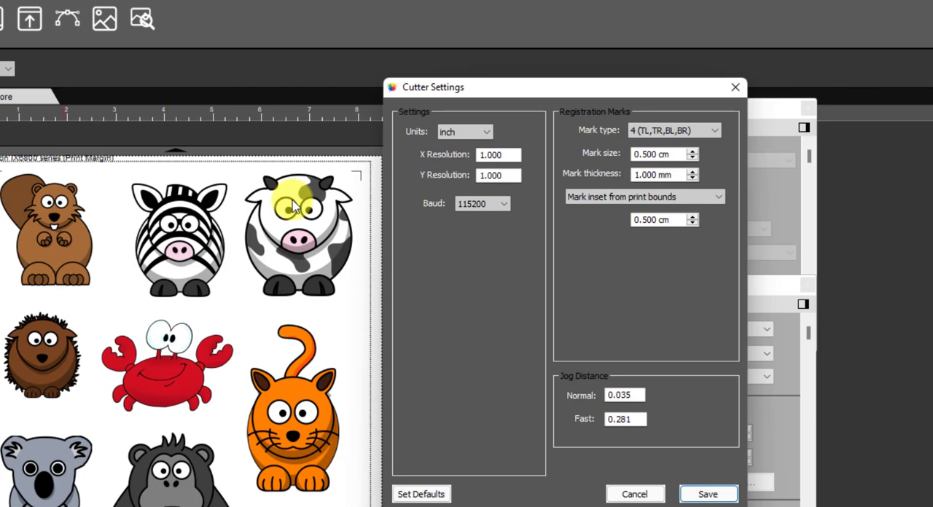
mouse_move(77, 222)
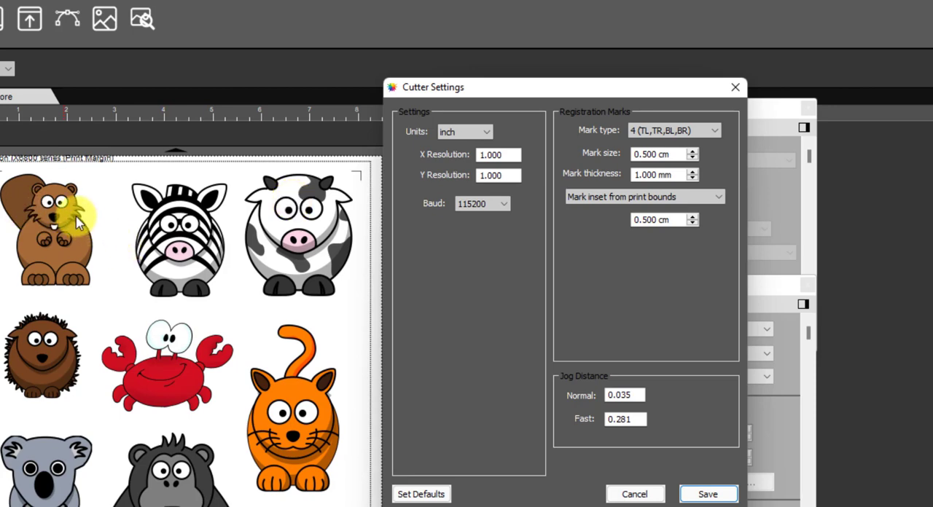
mouse_move(295, 218)
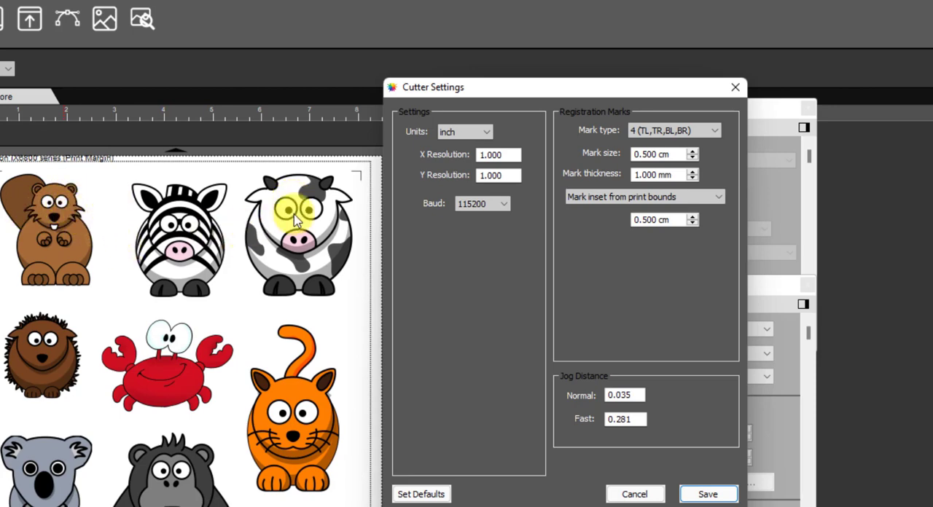
mouse_move(304, 180)
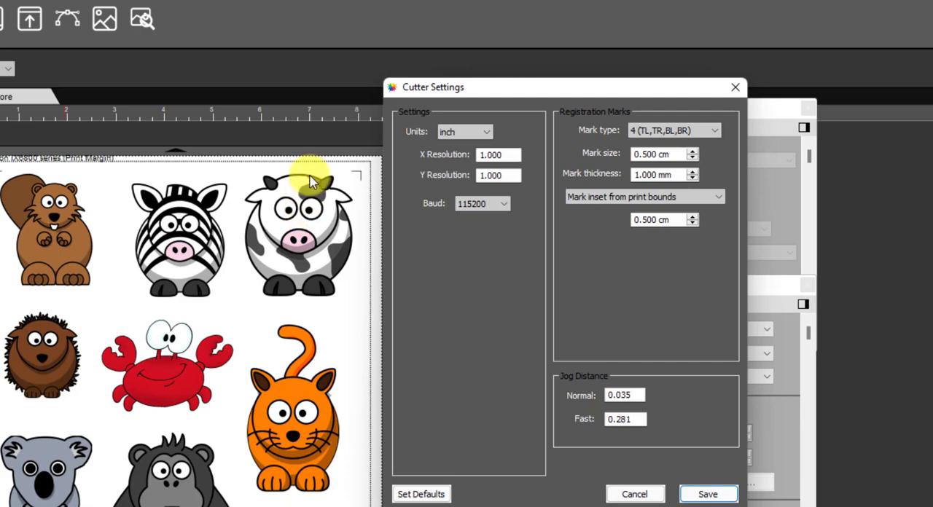
mouse_move(728, 473)
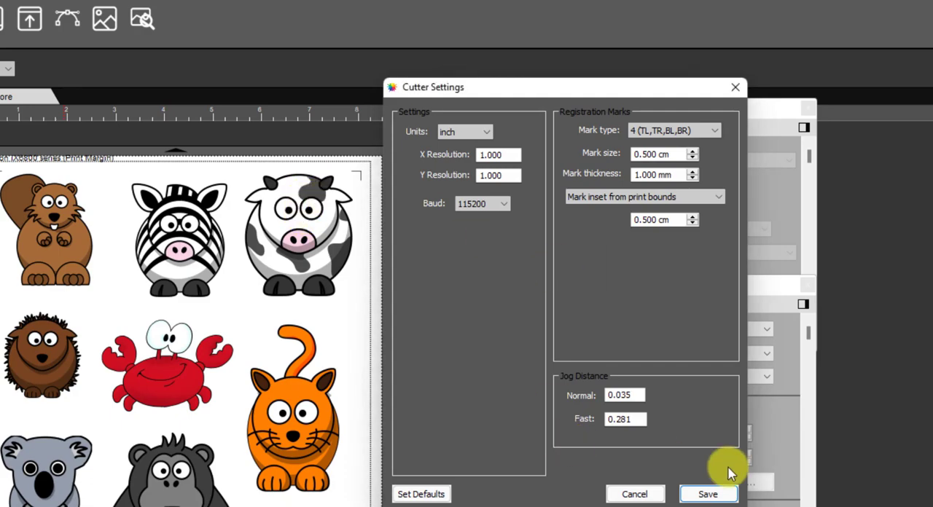
click(708, 494)
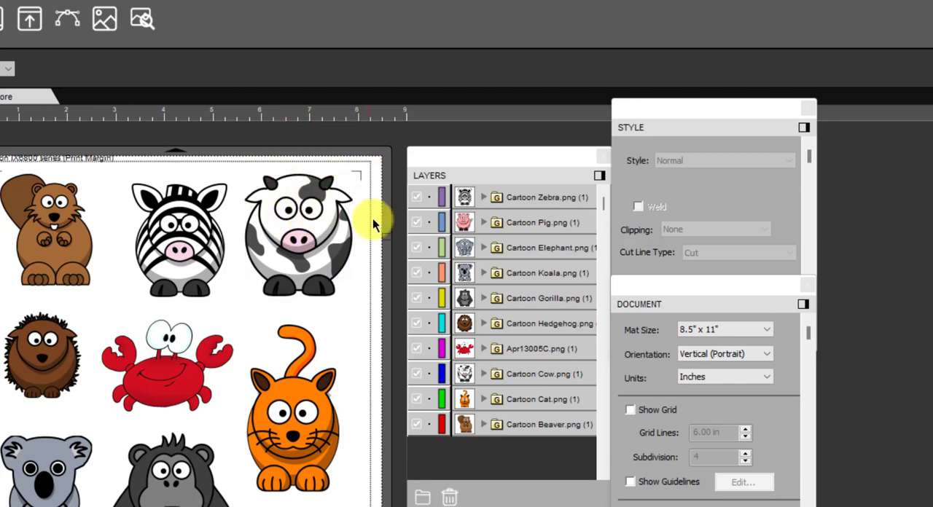
mouse_move(370, 274)
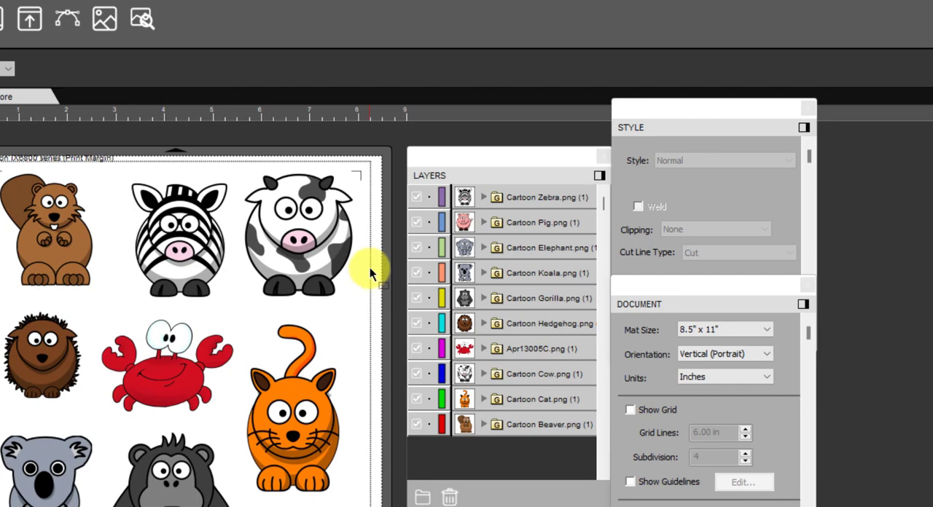
click(308, 233)
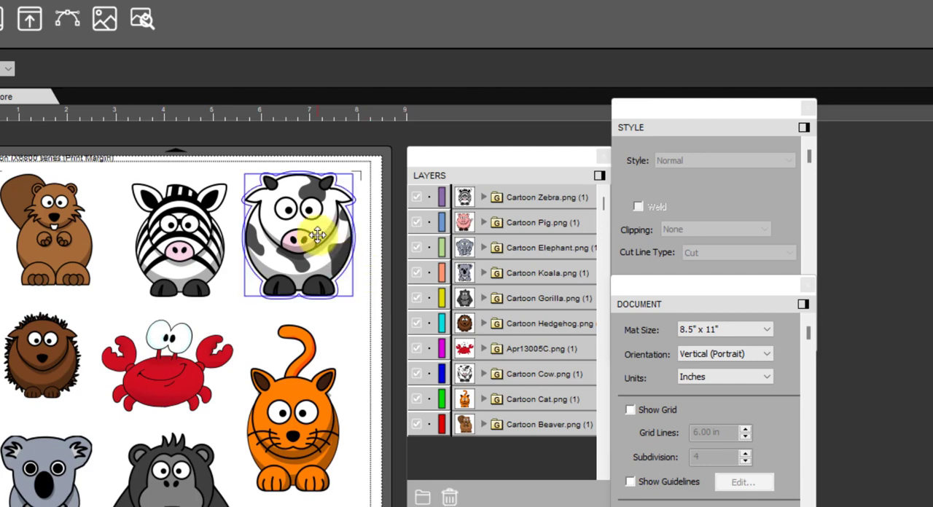
click(355, 175)
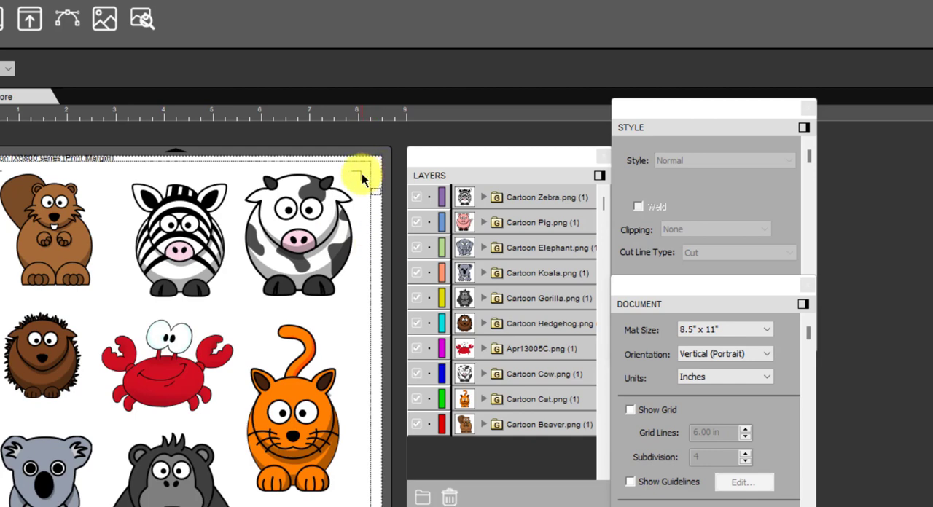
click(302, 233)
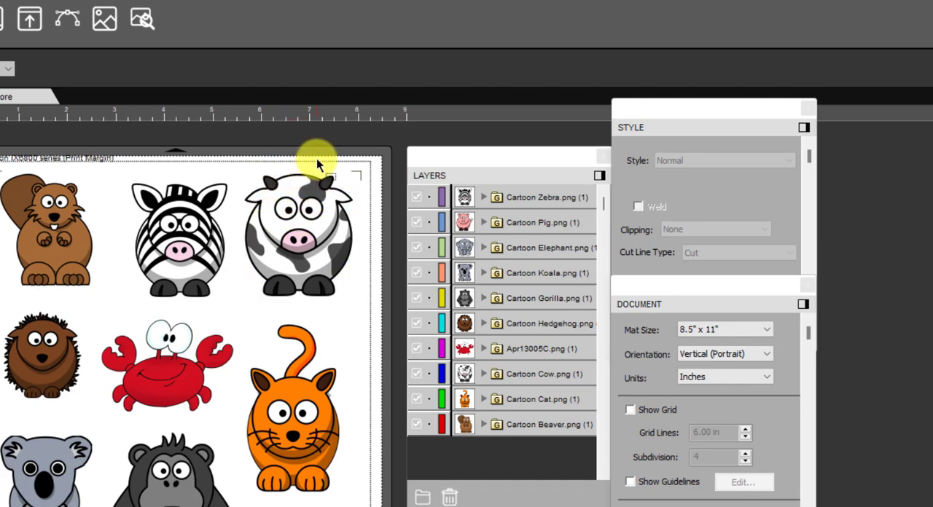
mouse_move(312, 161)
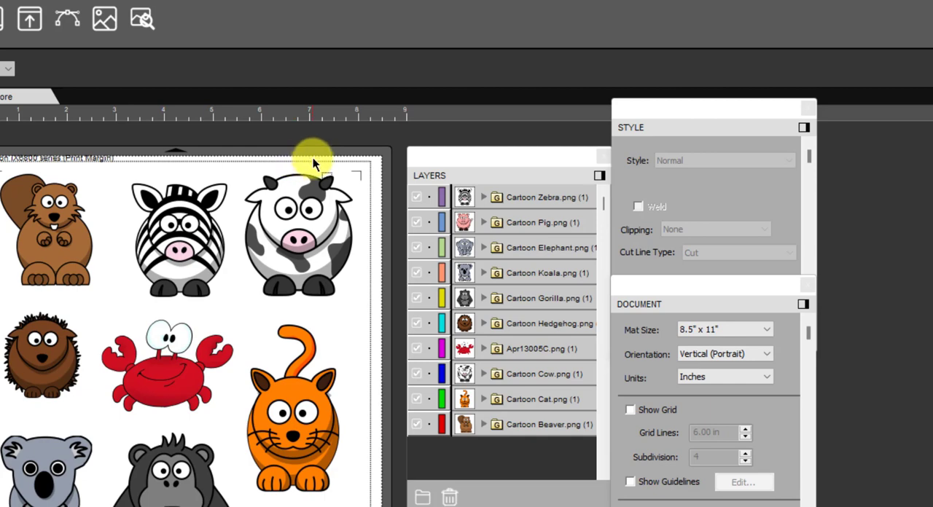
click(299, 219)
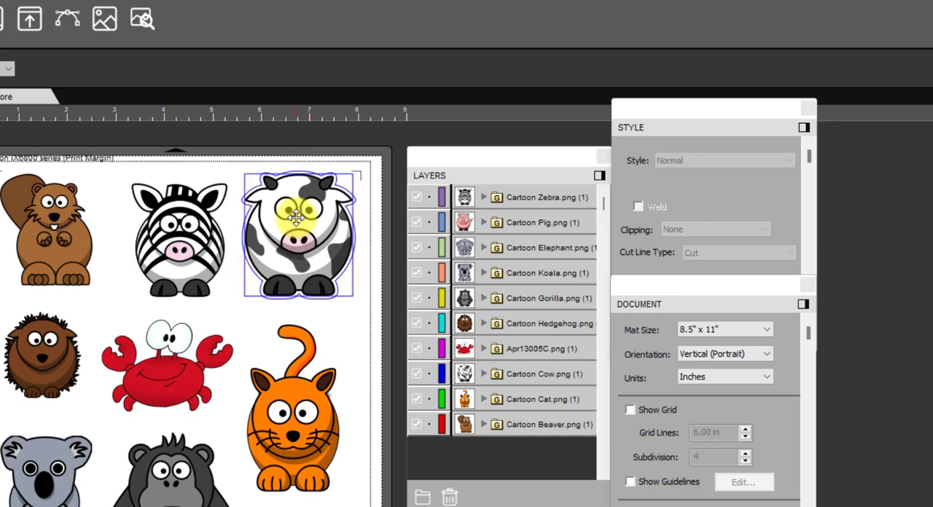
click(162, 251)
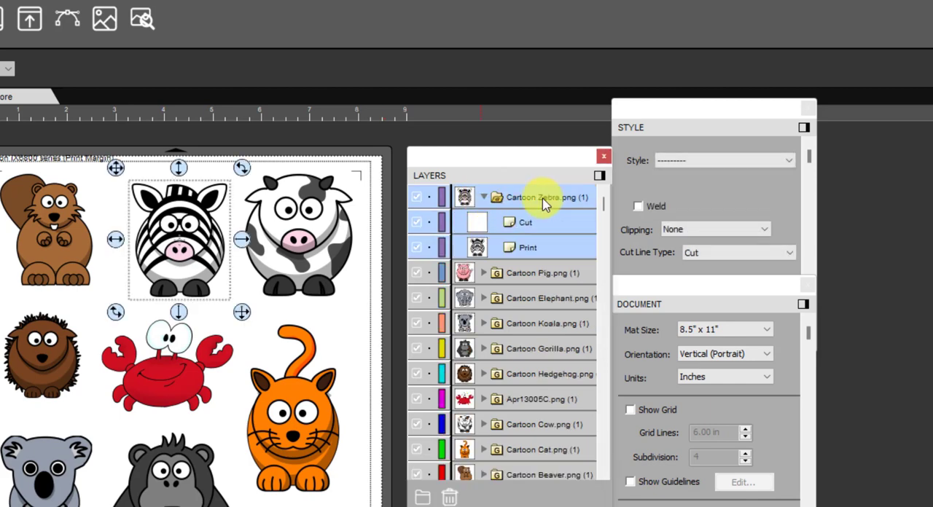
Inspect the zebra's Cut sublayer (0.060 in shadow cut) and Print sublayer (Print+Cut print)
click(523, 222)
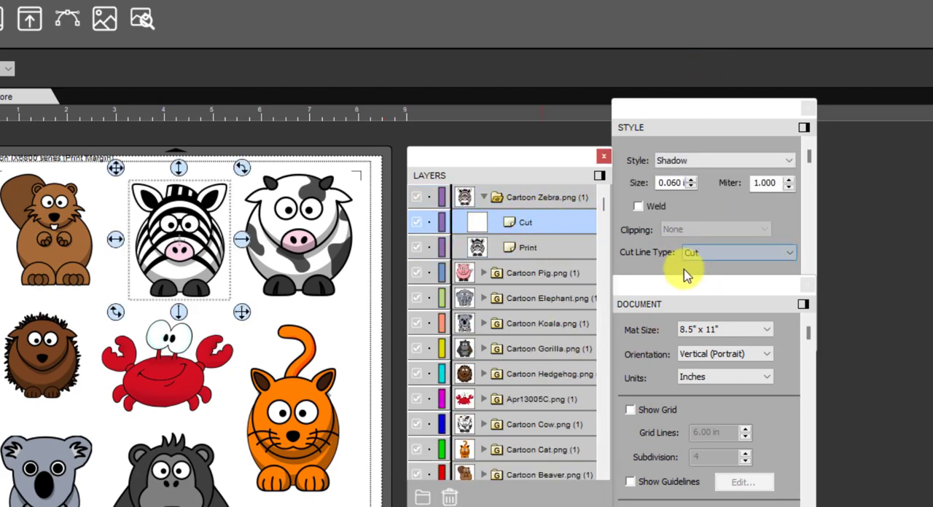
mouse_move(692, 259)
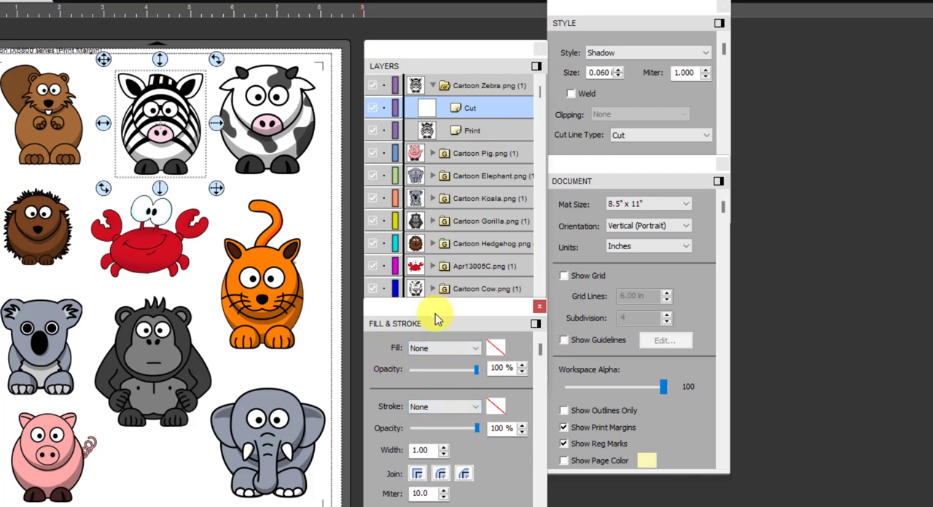
mouse_move(438, 310)
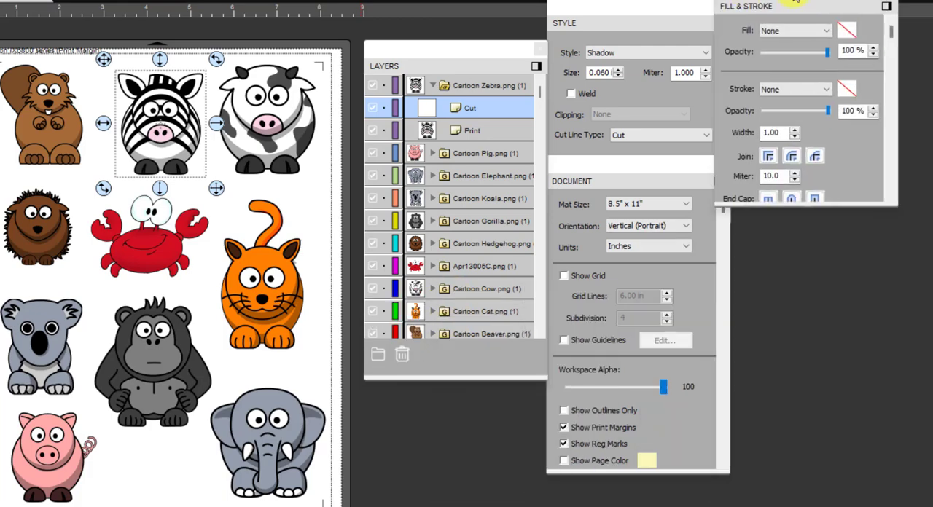
click(471, 130)
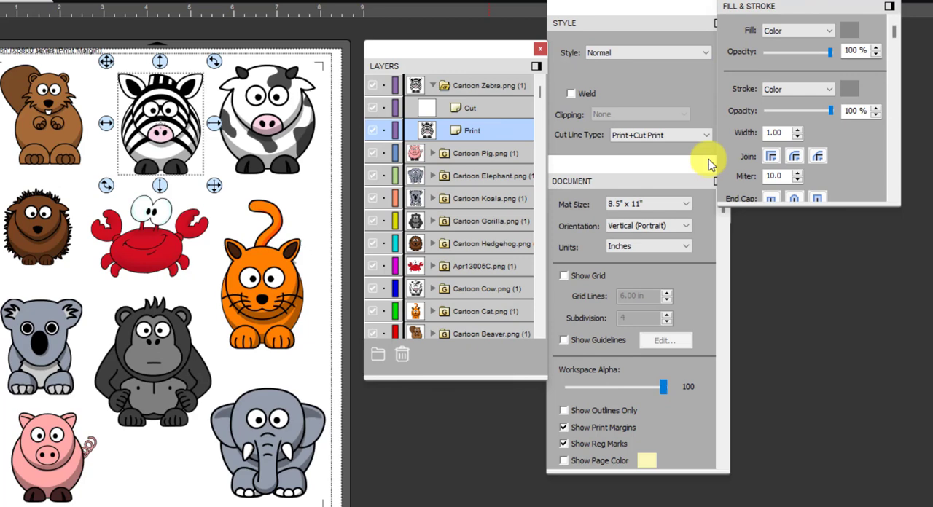
mouse_move(681, 135)
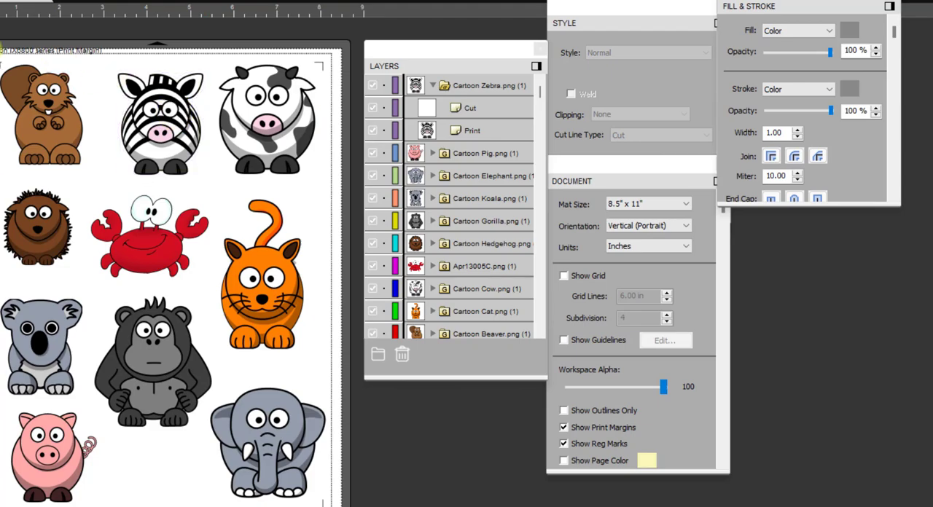
Select all animal images and add a Shadow Layer (Contour Cut) effect, previewing 0.080 in outlines
click(40, 120)
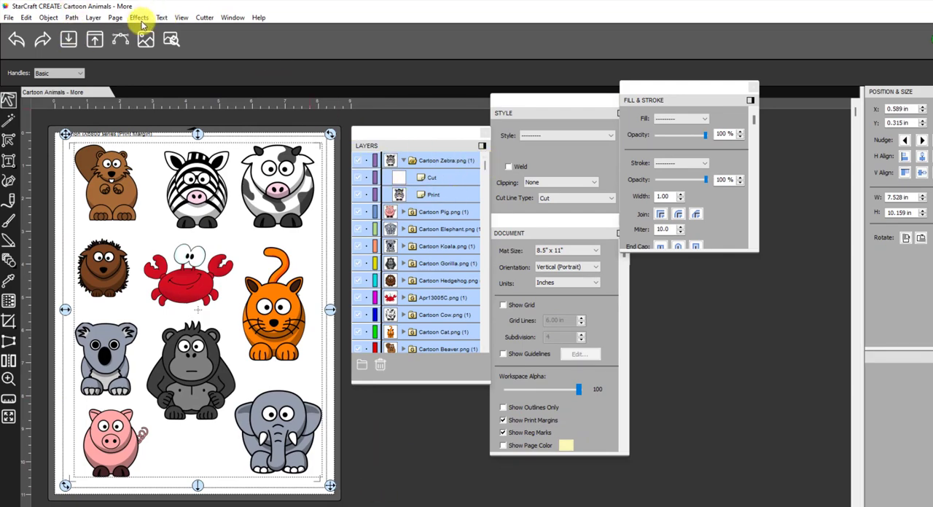
click(145, 17)
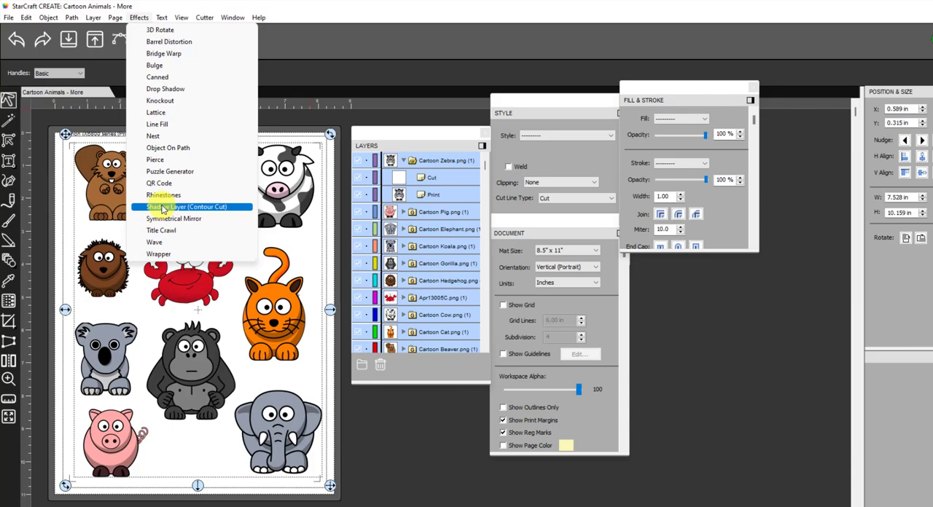
click(191, 207)
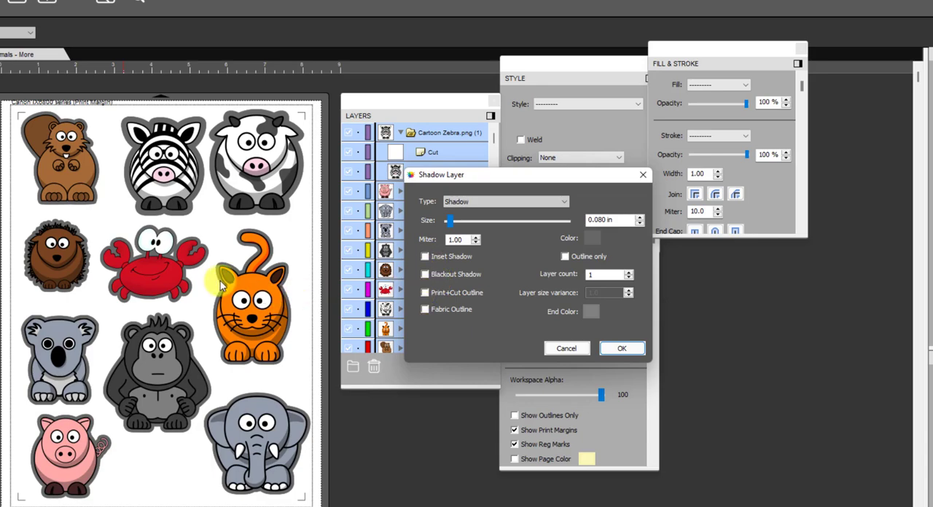
mouse_move(173, 262)
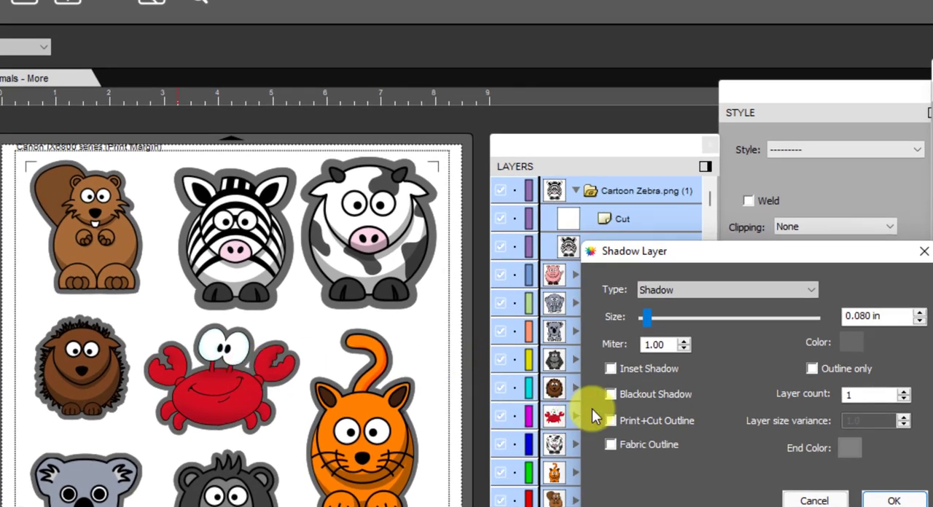
Apply the 0.080 in shadow with Blackout Shadow, Print+Cut Outline and a new colour
click(610, 394)
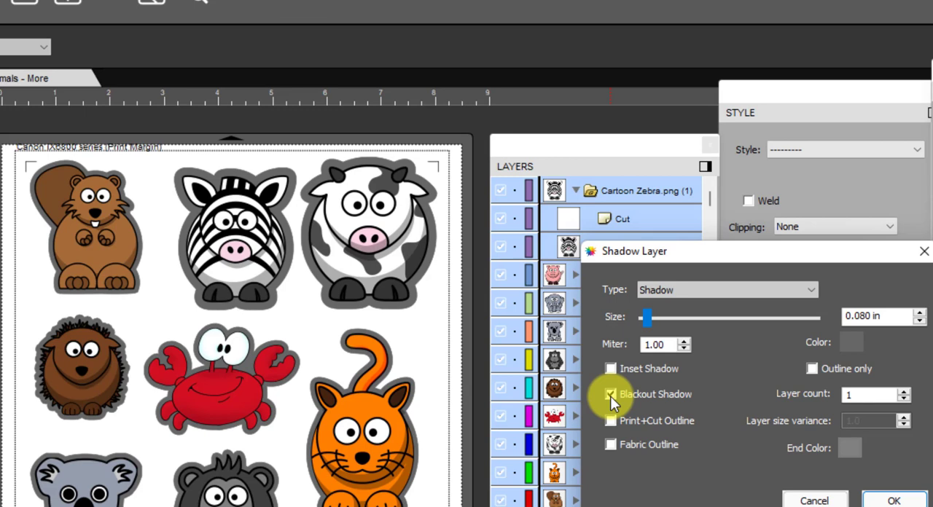
click(610, 394)
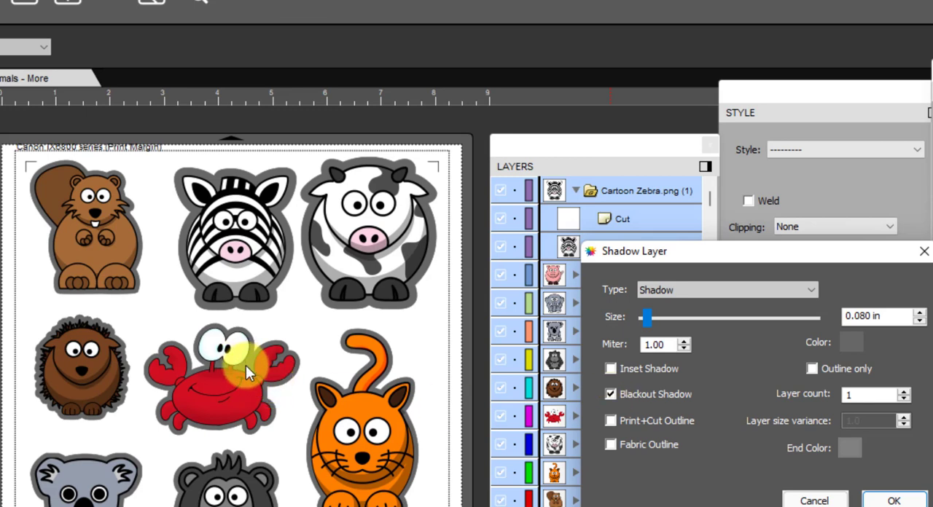
mouse_move(256, 380)
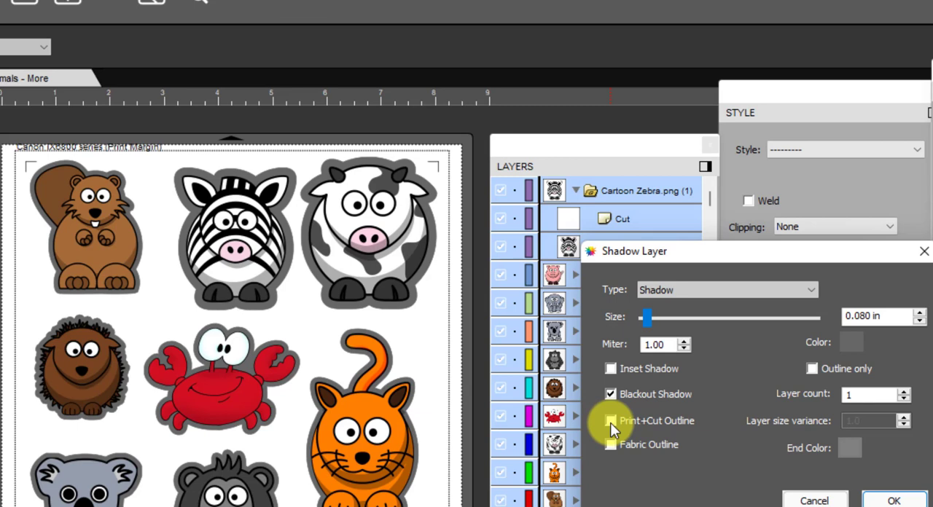
click(610, 420)
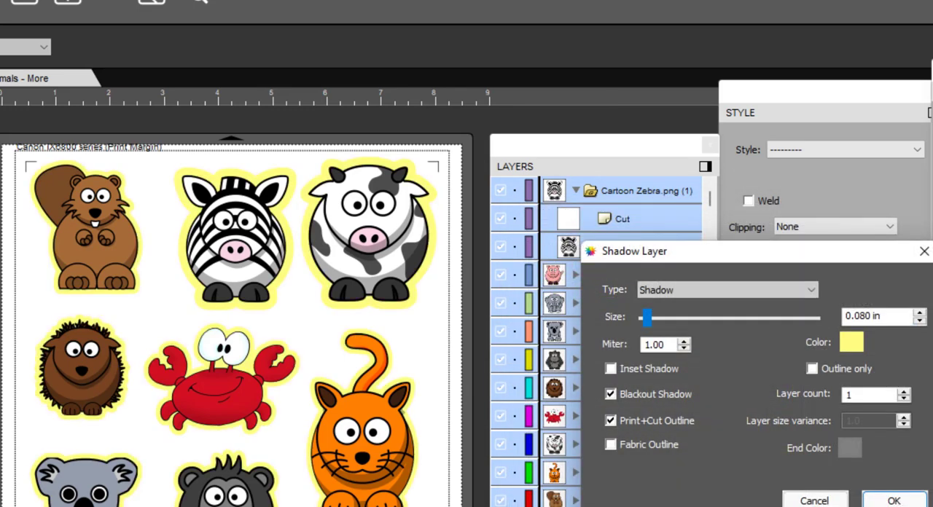
click(849, 342)
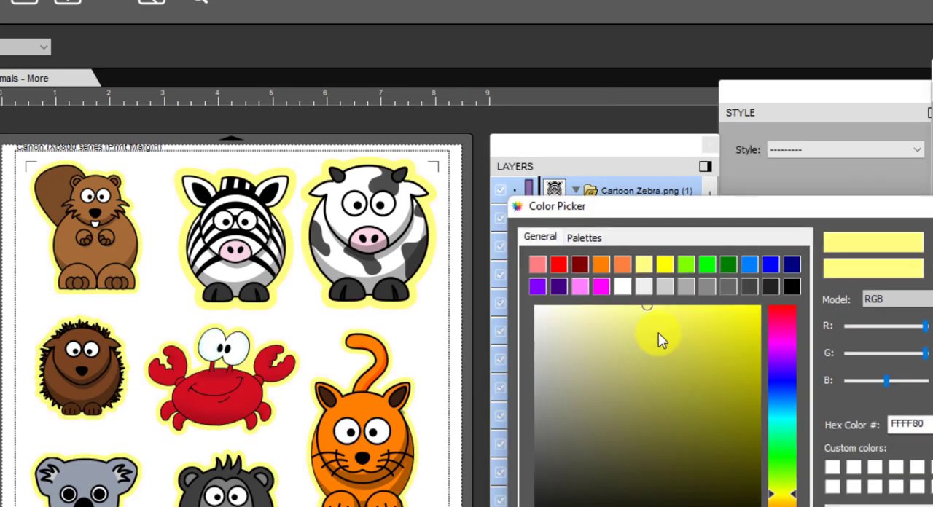
click(782, 362)
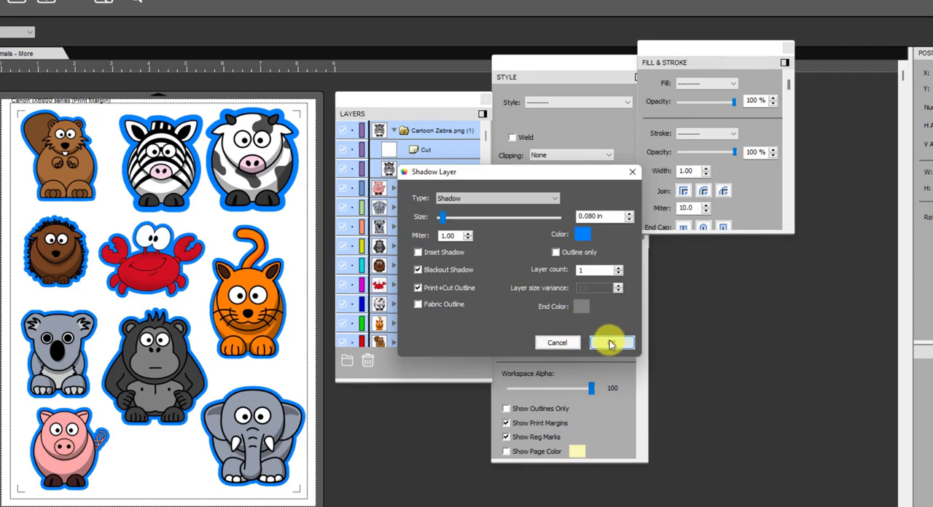
click(611, 343)
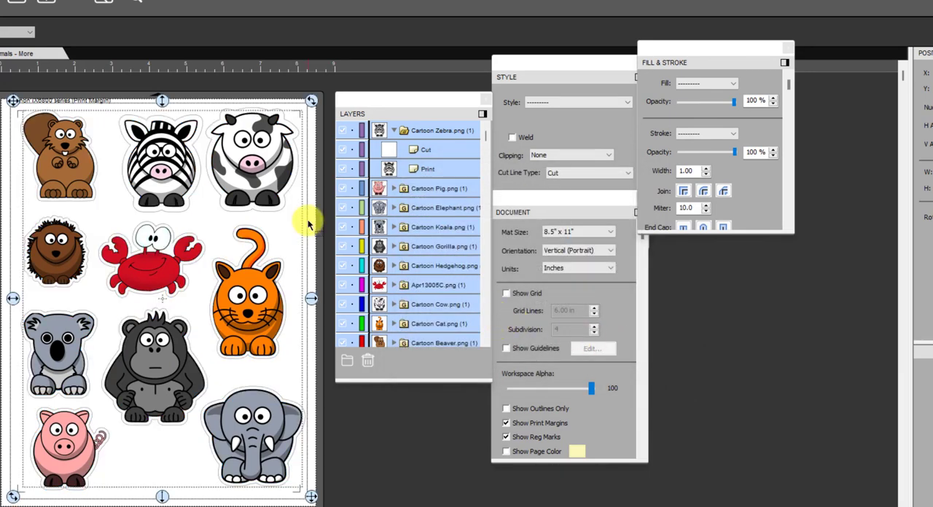
mouse_move(316, 207)
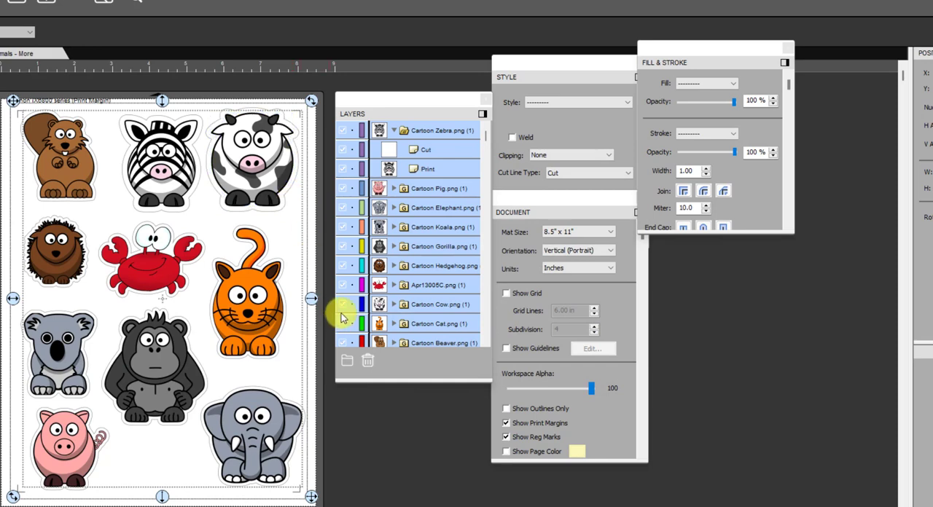
mouse_move(348, 311)
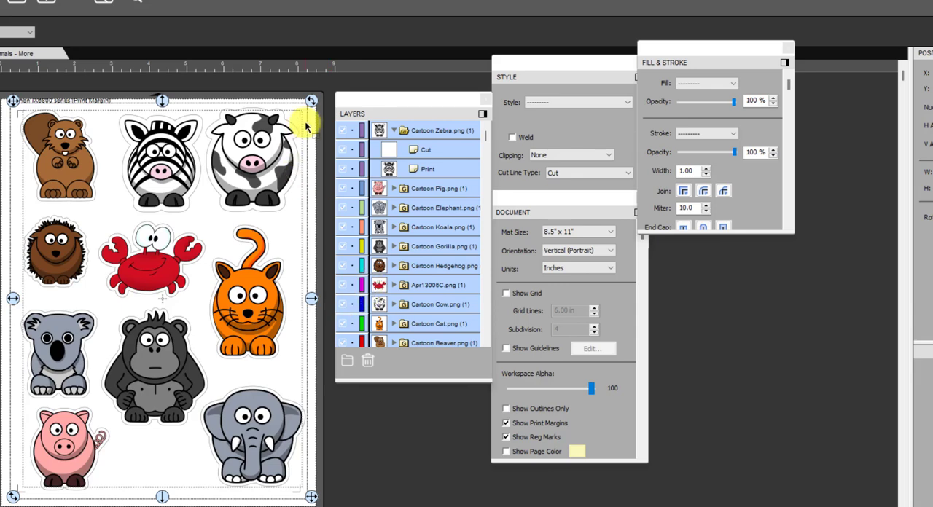
Set the Shadow Layer's Cut Line Type to Print+Cut Cut and expand the pig group
click(419, 149)
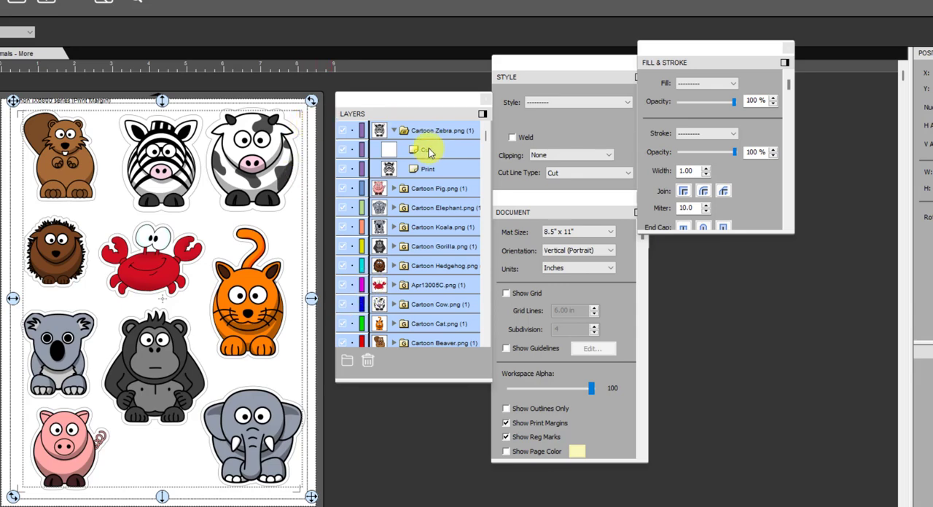
click(424, 149)
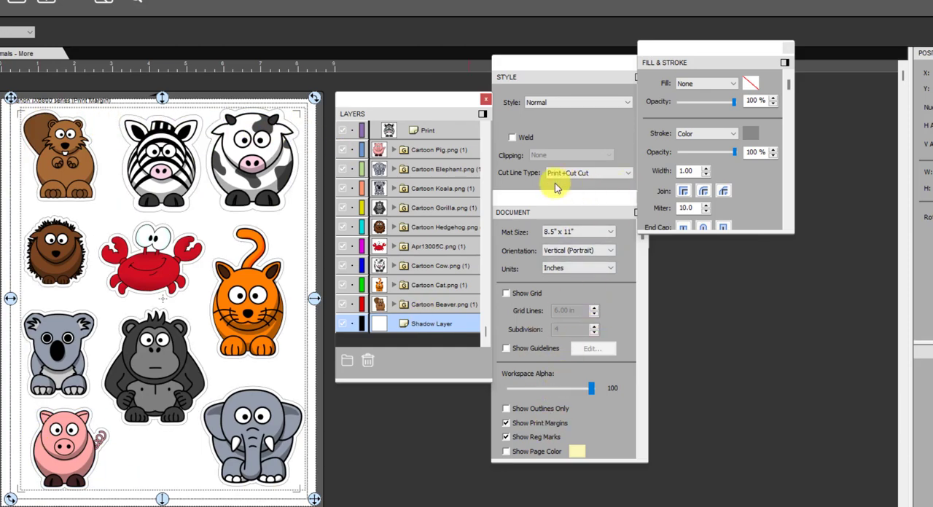
mouse_move(553, 180)
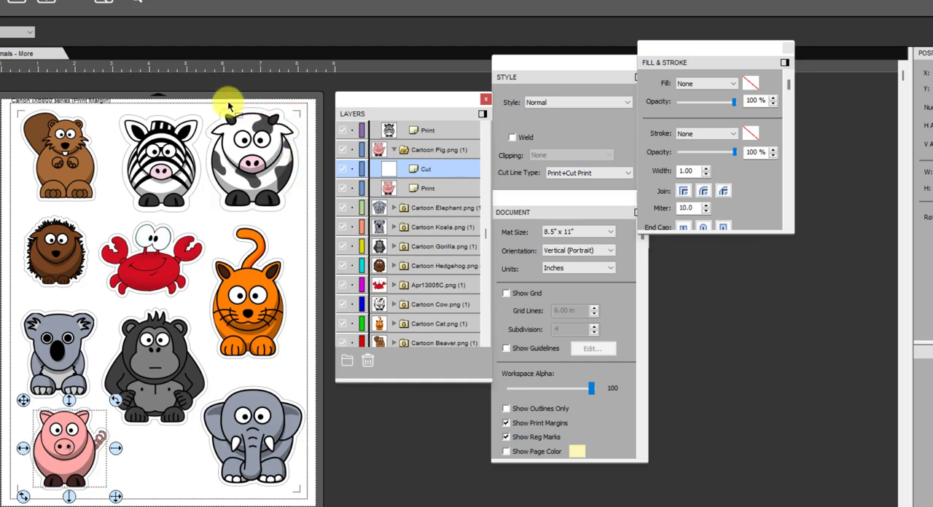
click(252, 159)
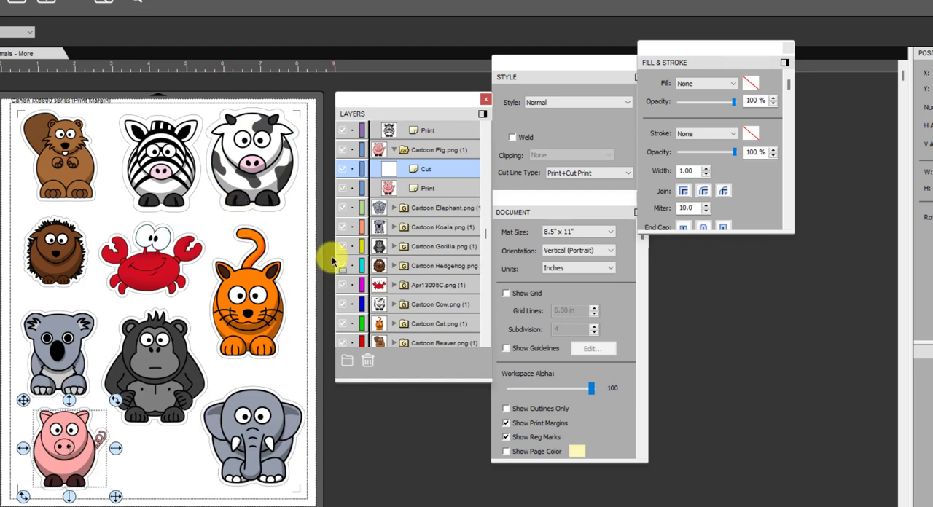
mouse_move(325, 246)
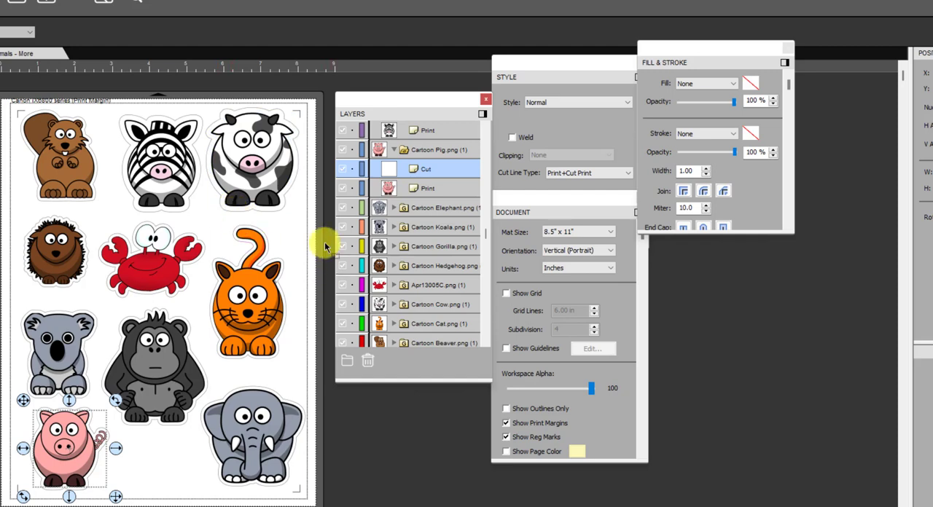
mouse_move(298, 233)
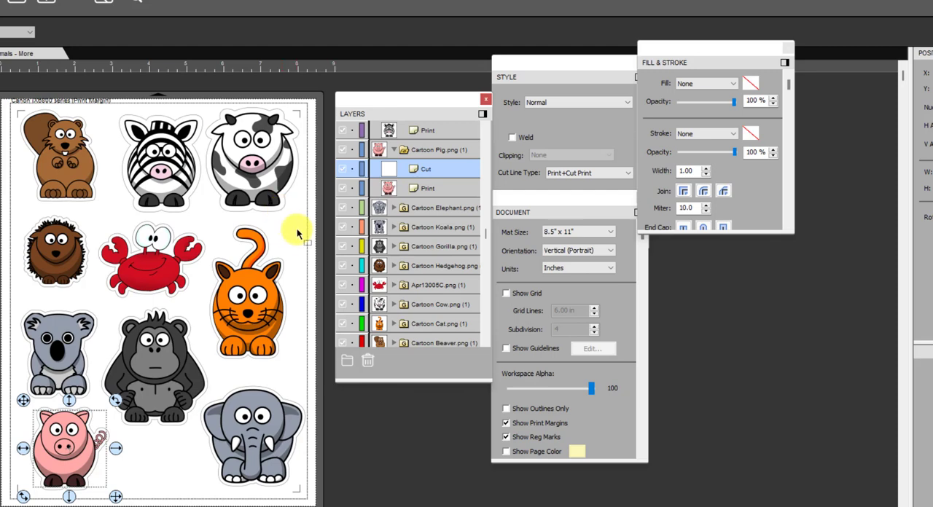
mouse_move(301, 227)
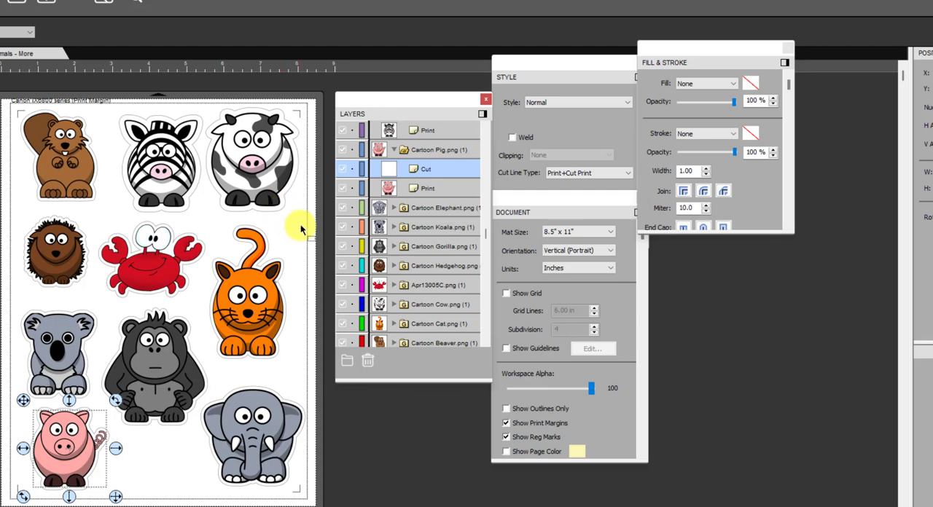